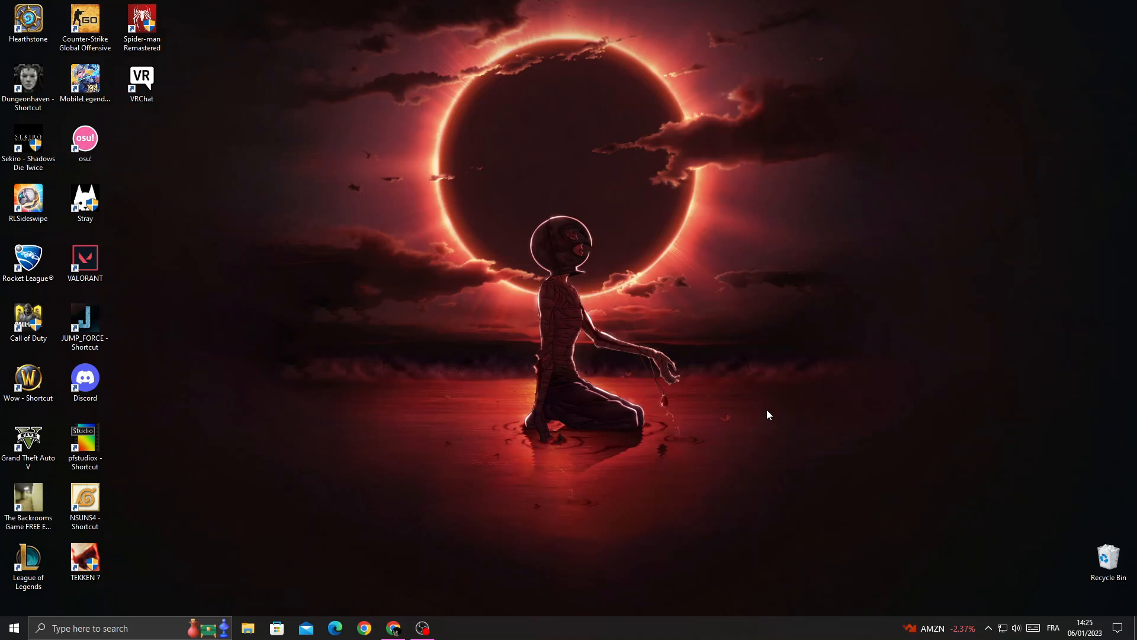
# Restore the Ecwid dashboard from the taskbar and open Settings to view the store profile
pyautogui.click(394, 628)
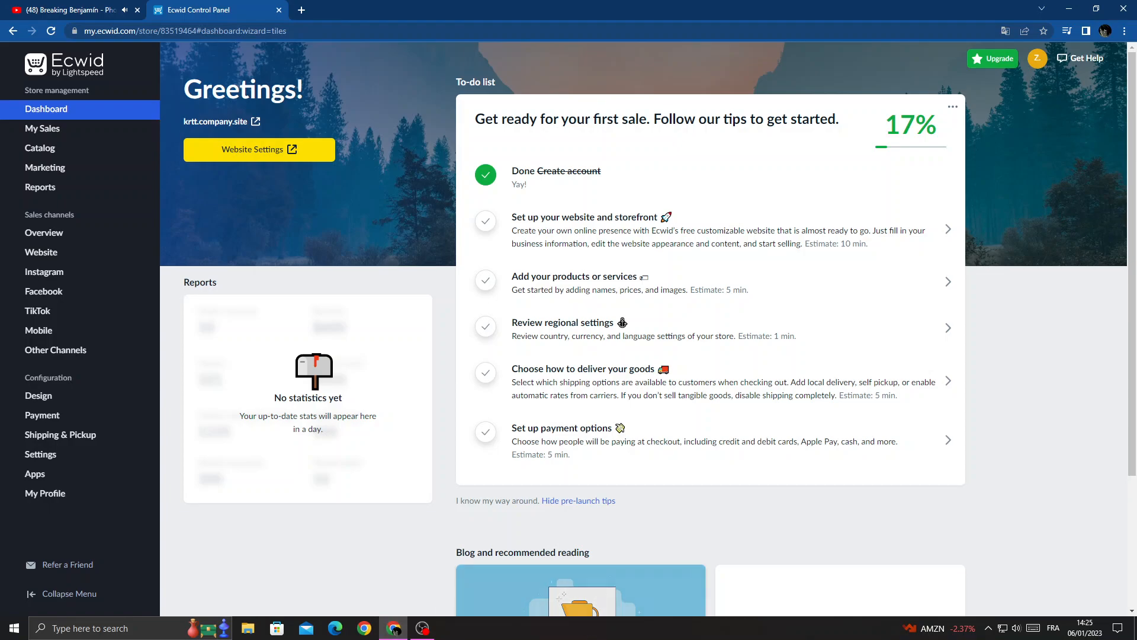
pyautogui.moveTo(62, 457)
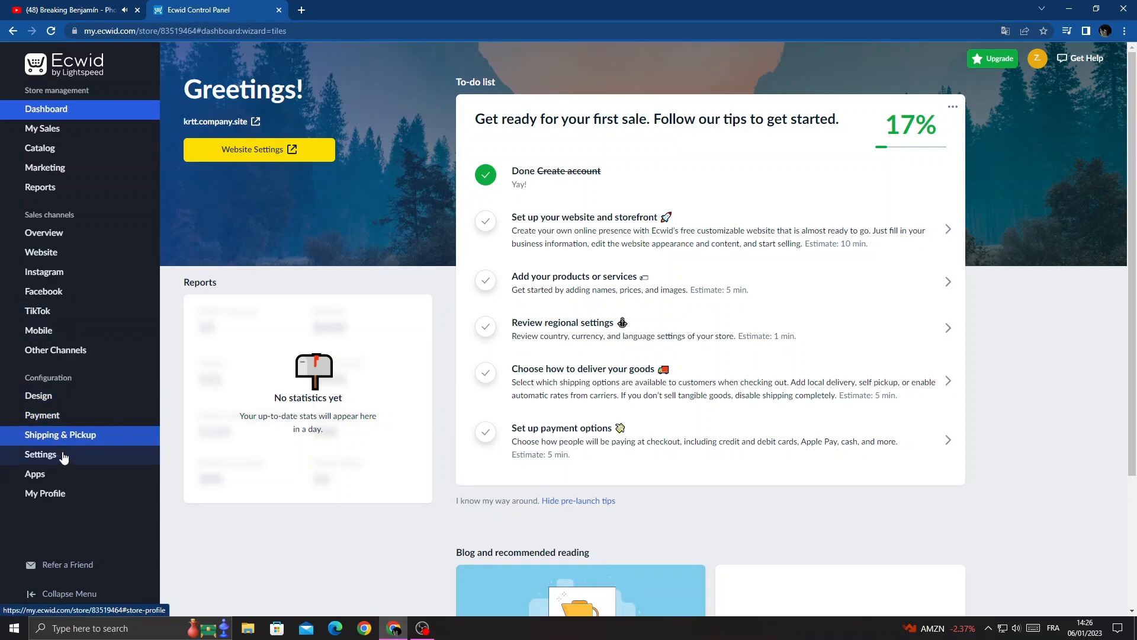
pyautogui.click(41, 454)
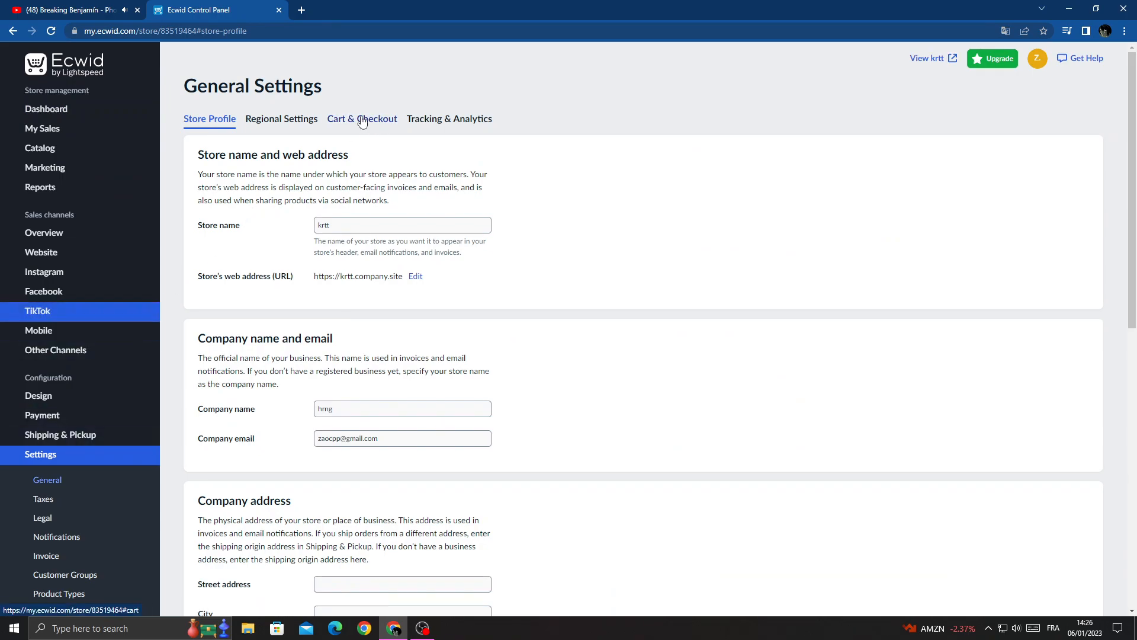
pyautogui.moveTo(390, 122)
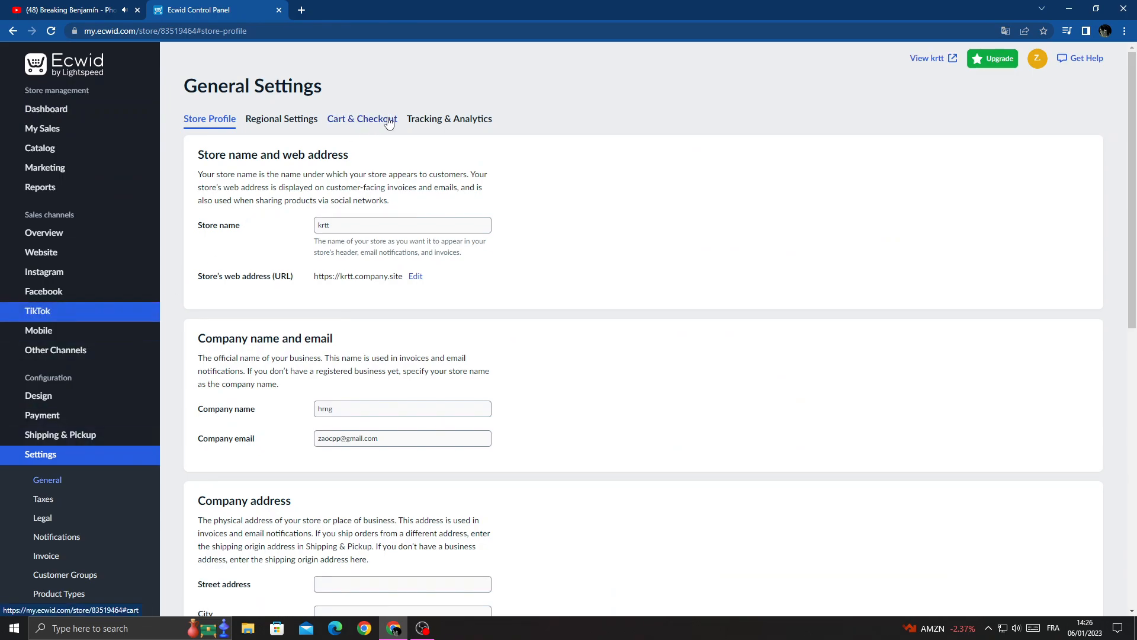
# Review catalog options on the Cart & Checkout tab, then return to the Dashboard
pyautogui.click(362, 118)
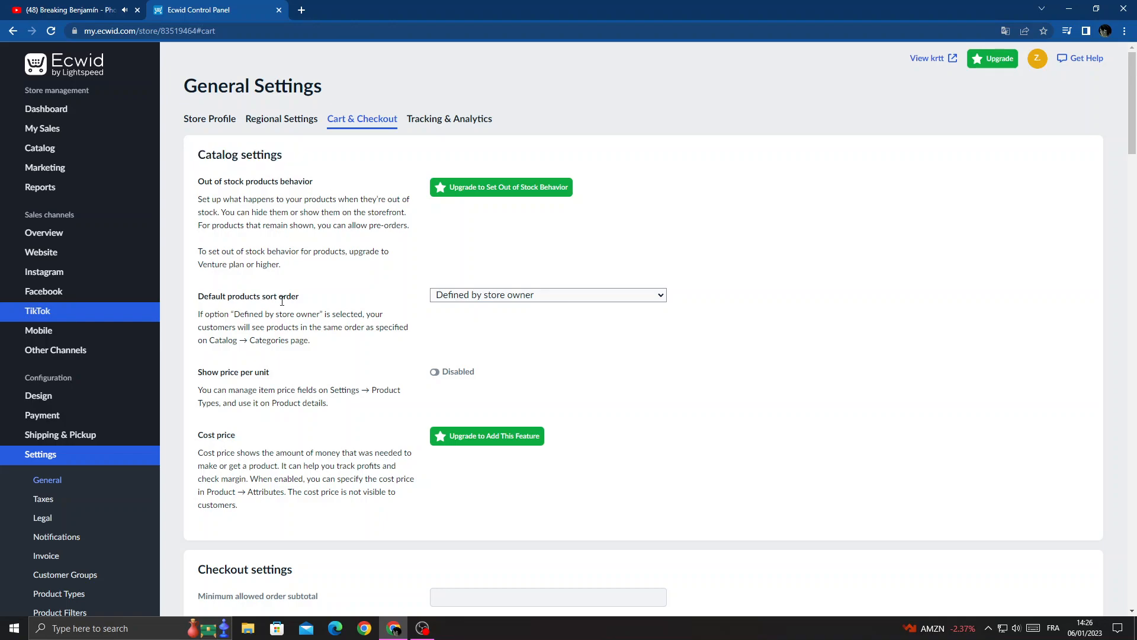
pyautogui.moveTo(145, 137)
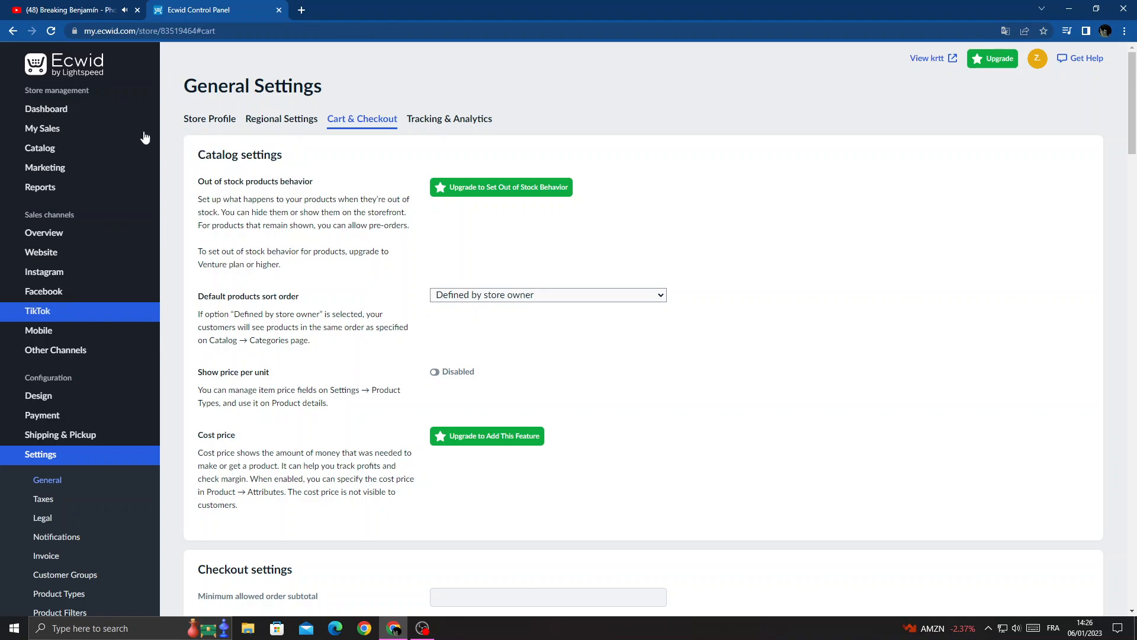
pyautogui.click(46, 109)
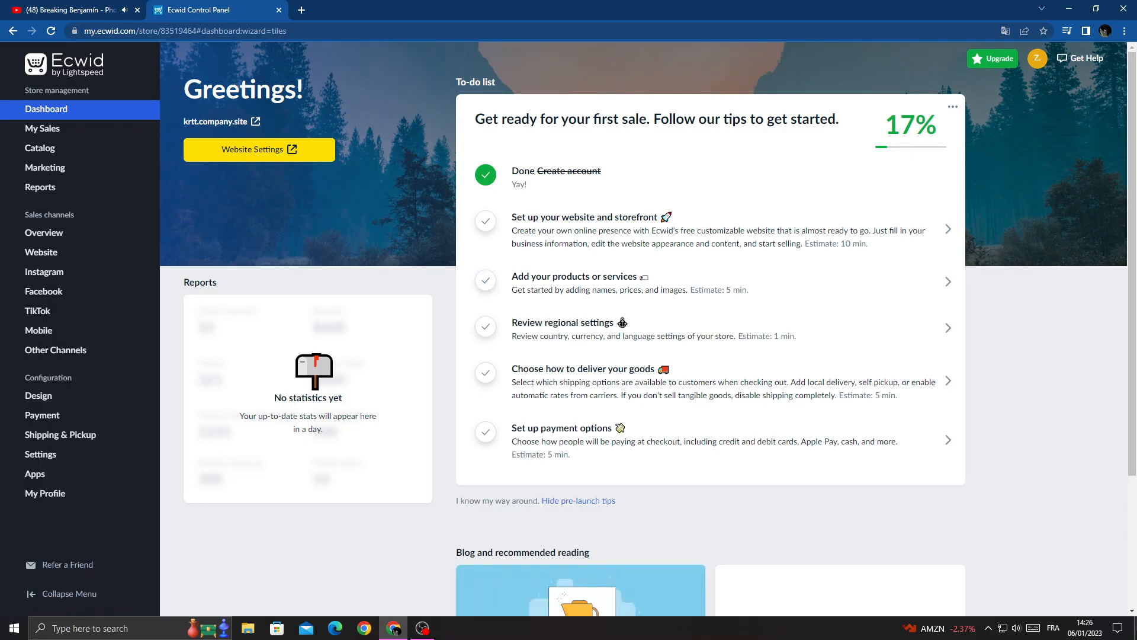